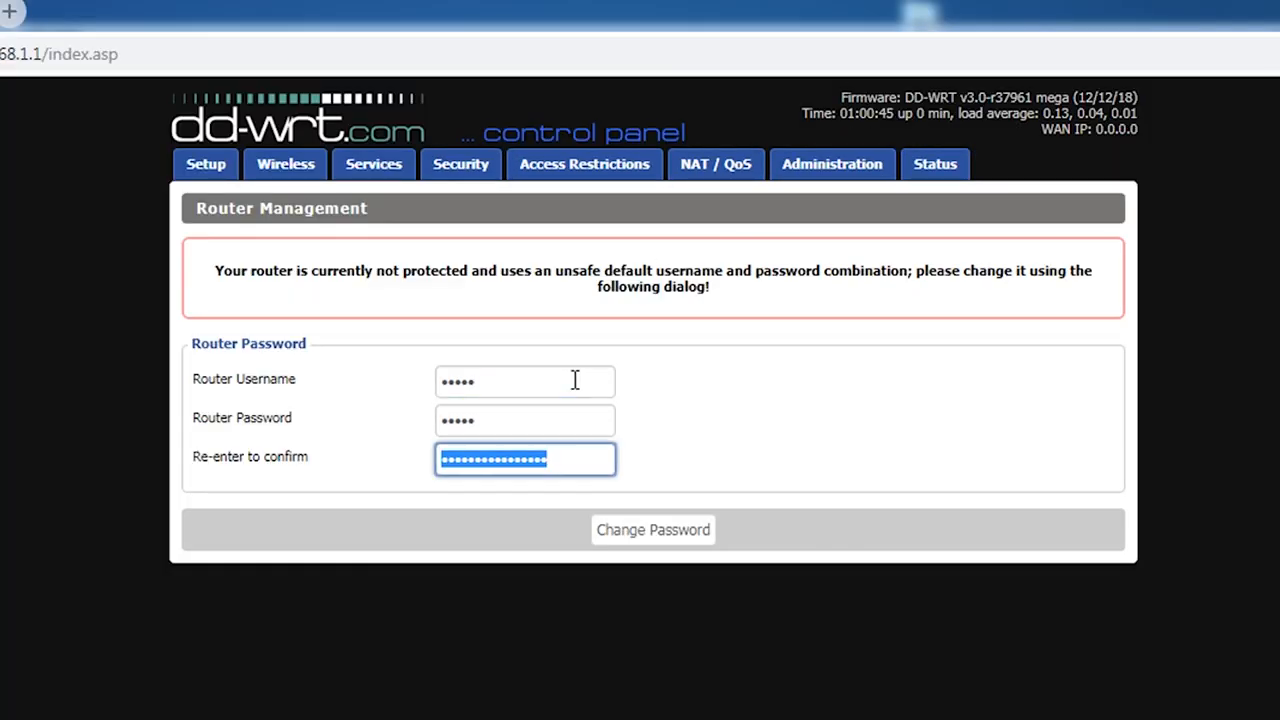
# Submit the entered router username and matching password with Change Password
pyautogui.click(652, 529)
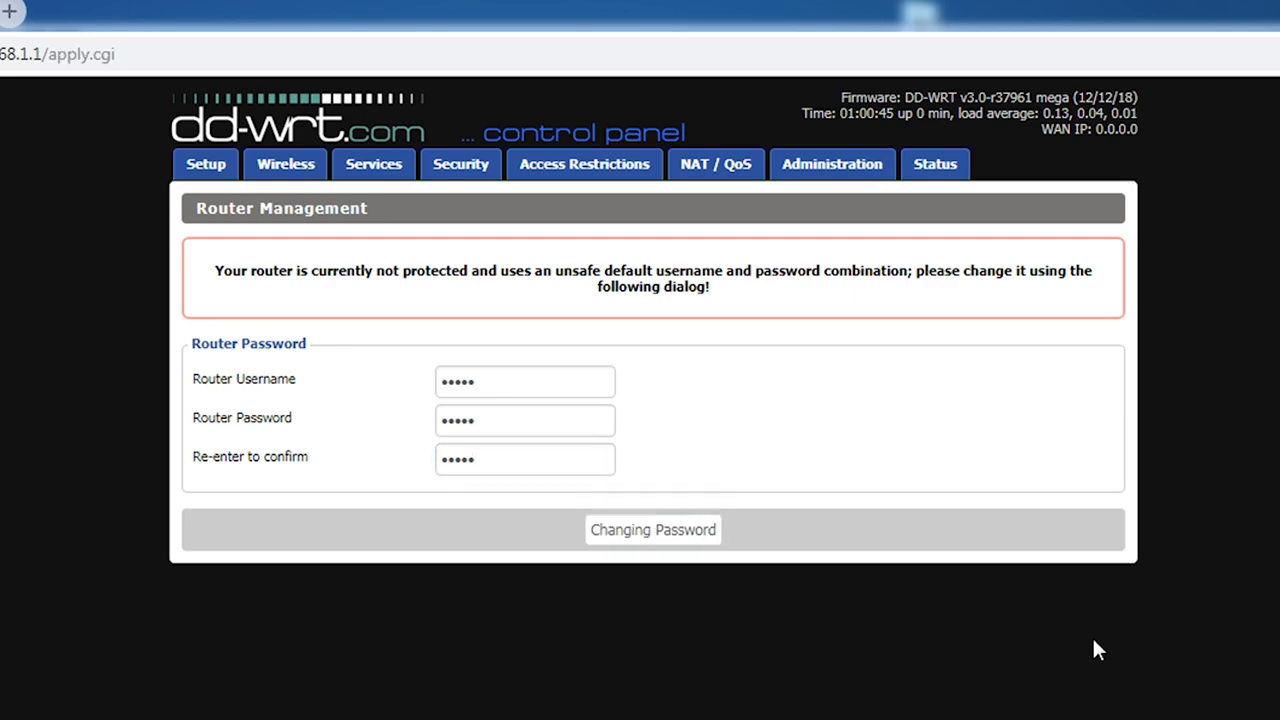